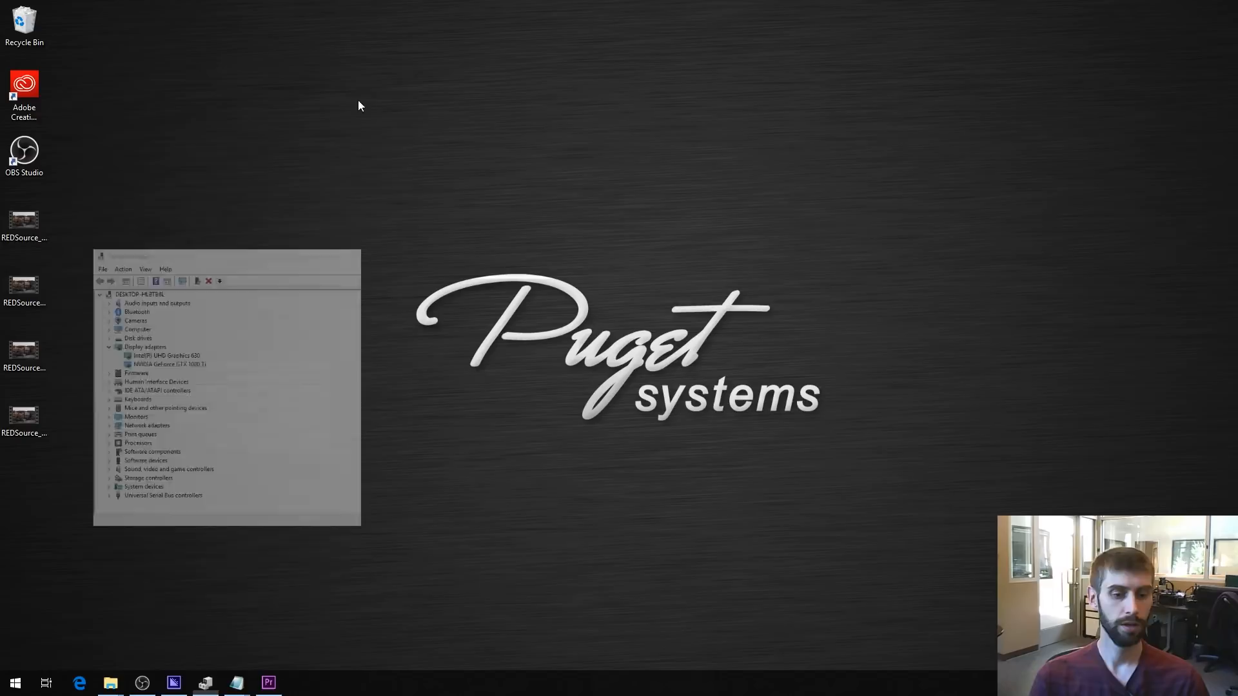
Bring Adobe Media Encoder forward showing the queued hardware and software H.264 jobs for the RED clip
click(171, 683)
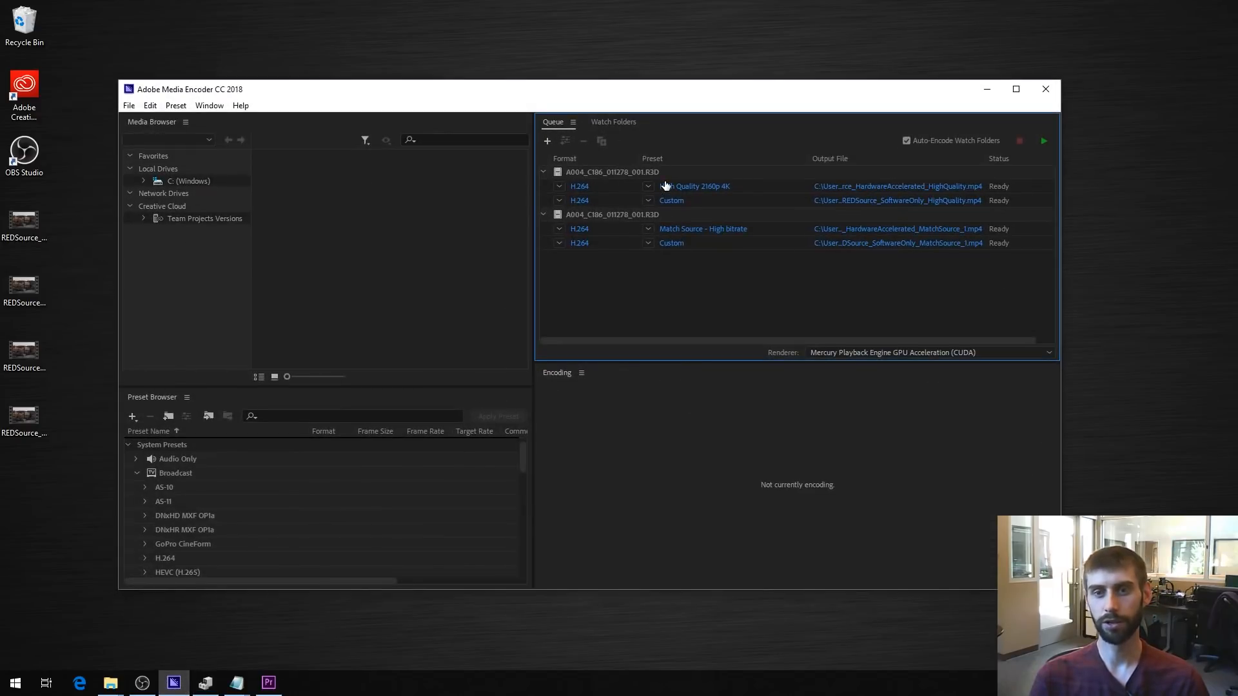
mouse_move(695, 185)
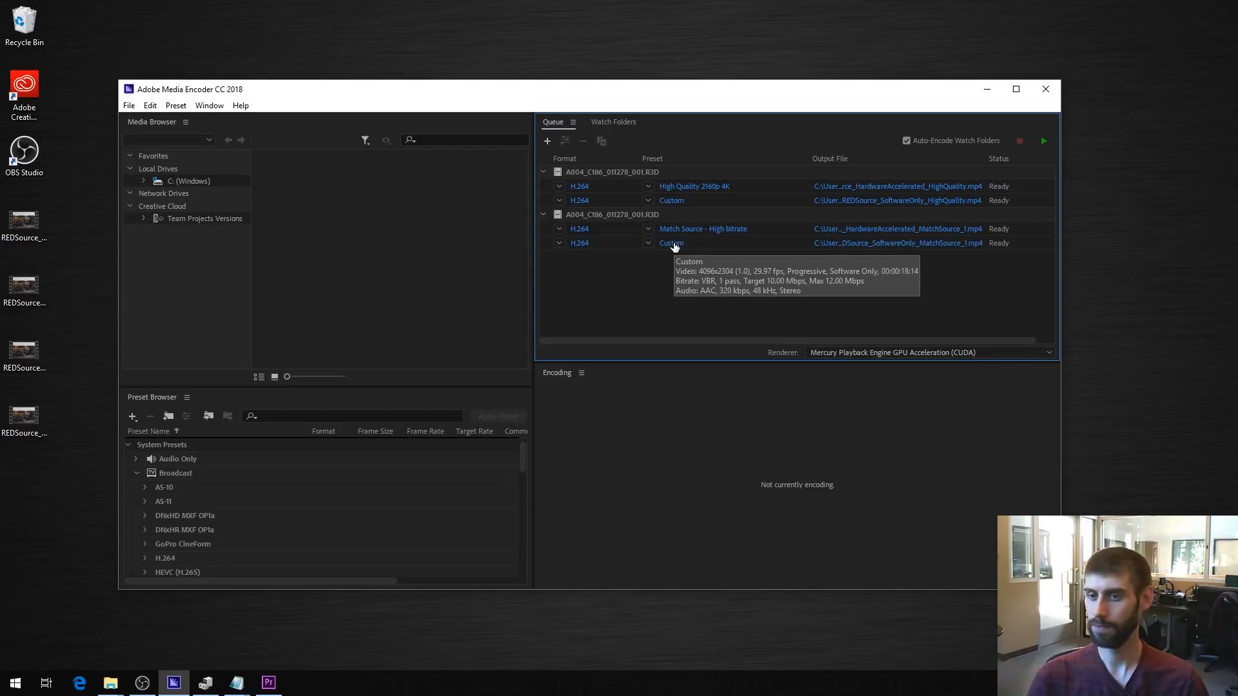
mouse_move(670, 243)
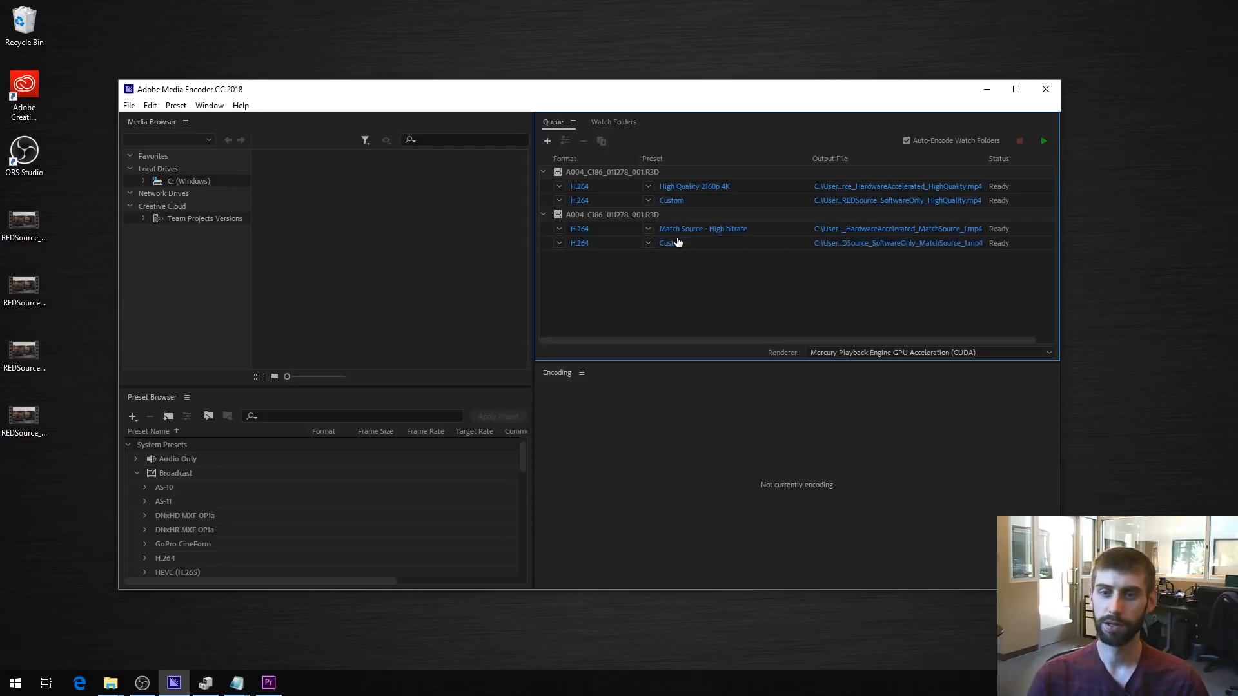
mouse_move(670, 244)
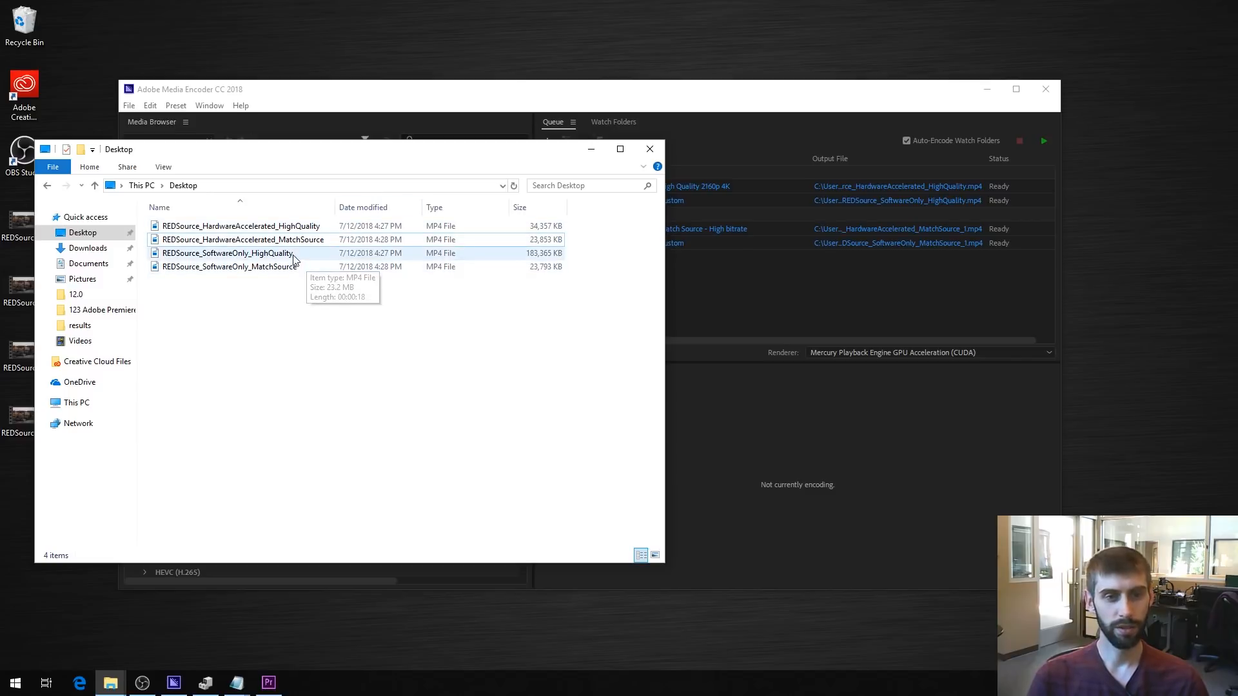
Select the two HighQuality MP4s, then the two MatchSource MP4s, to compare their file sizes
click(229, 226)
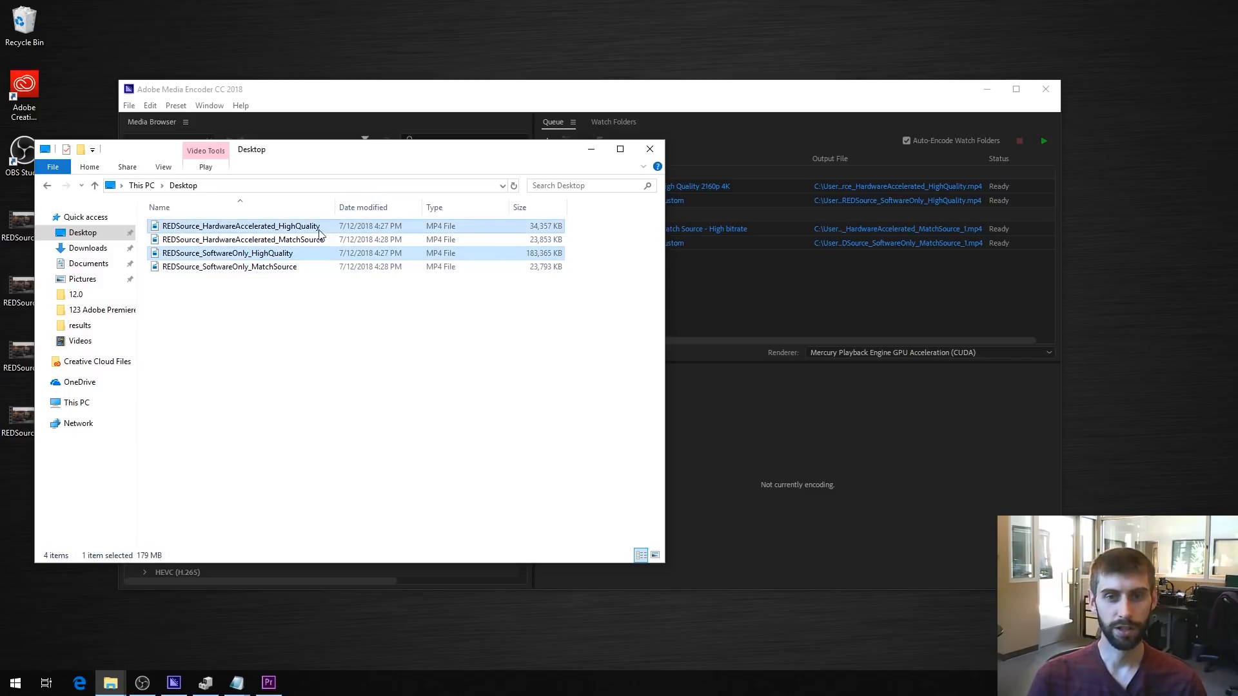
click(230, 265)
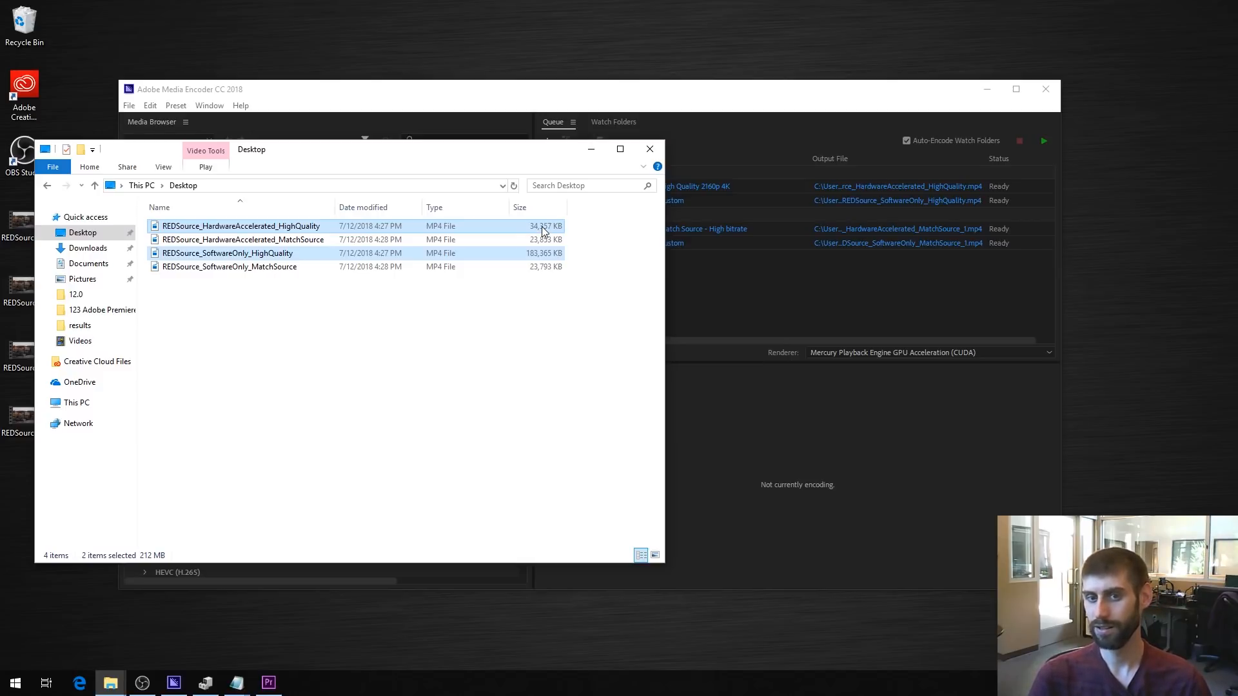
click(243, 240)
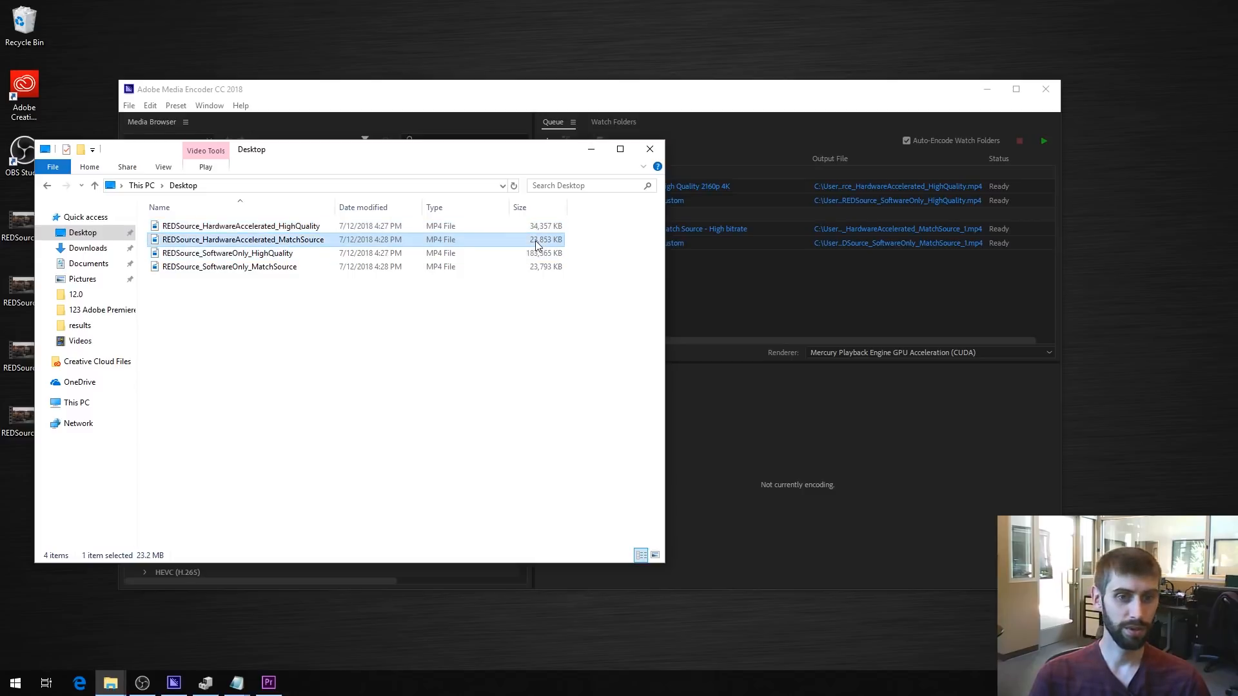
click(230, 266)
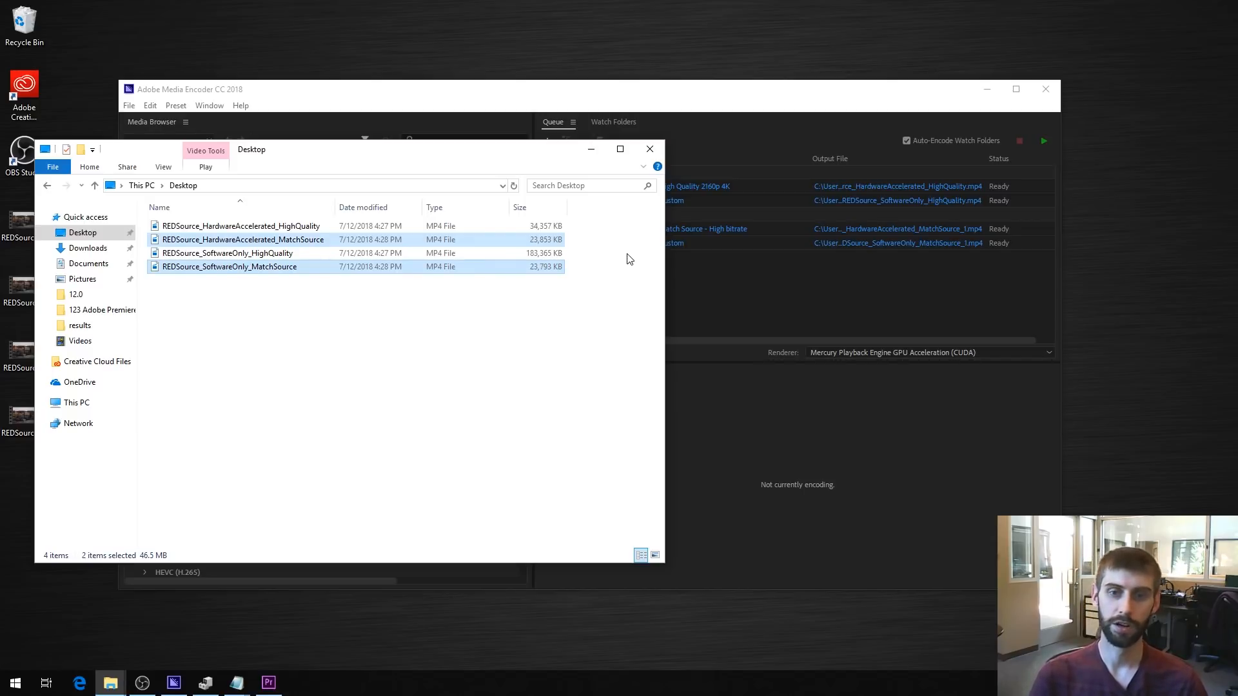
mouse_move(461, 430)
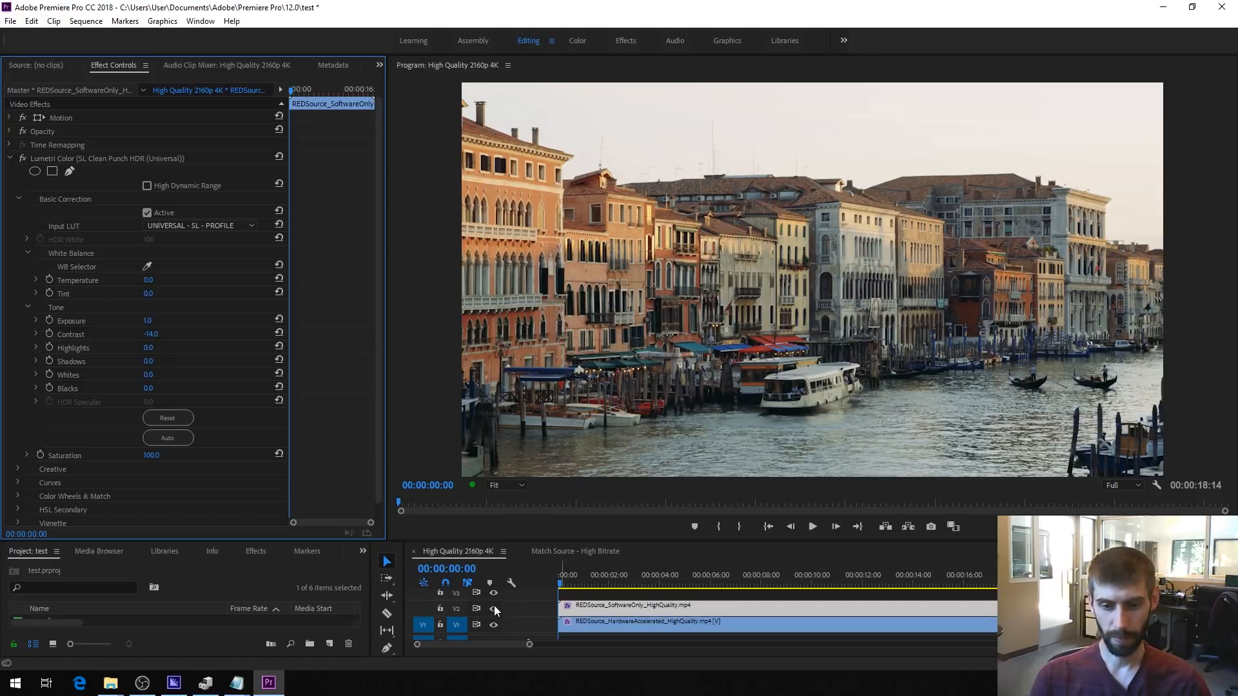
mouse_move(494, 610)
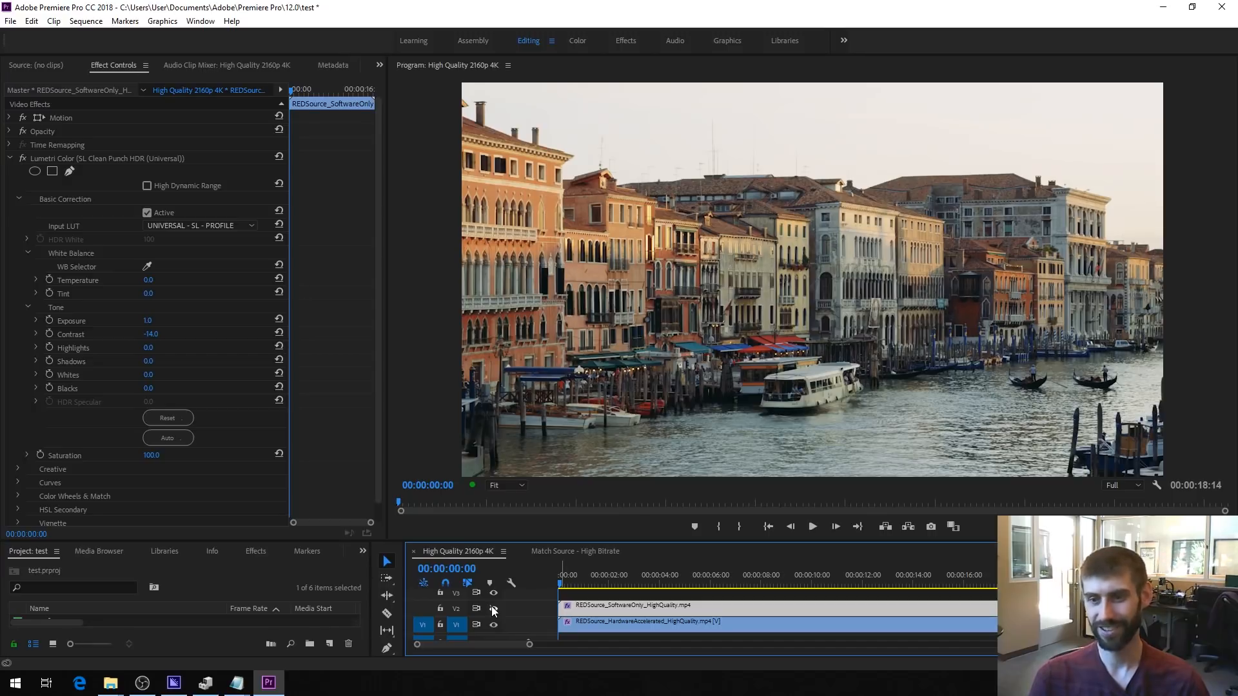
Set the Program Monitor magnification to 400% on the gondola
click(505, 485)
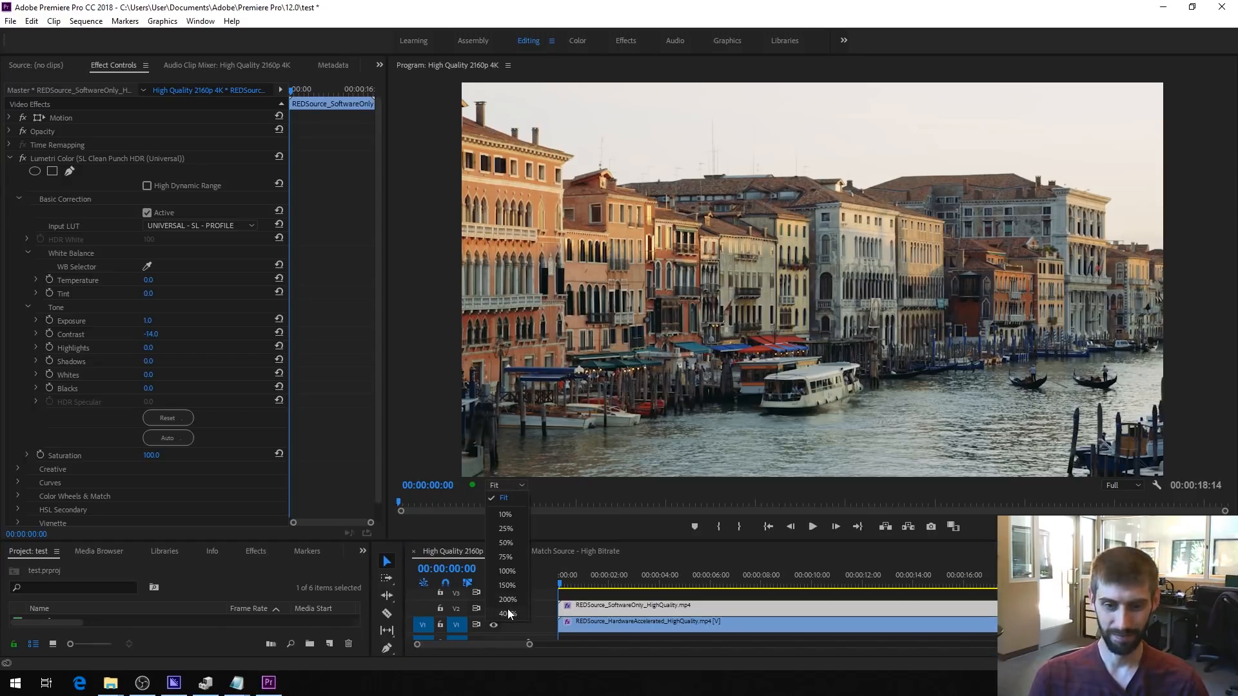
click(506, 614)
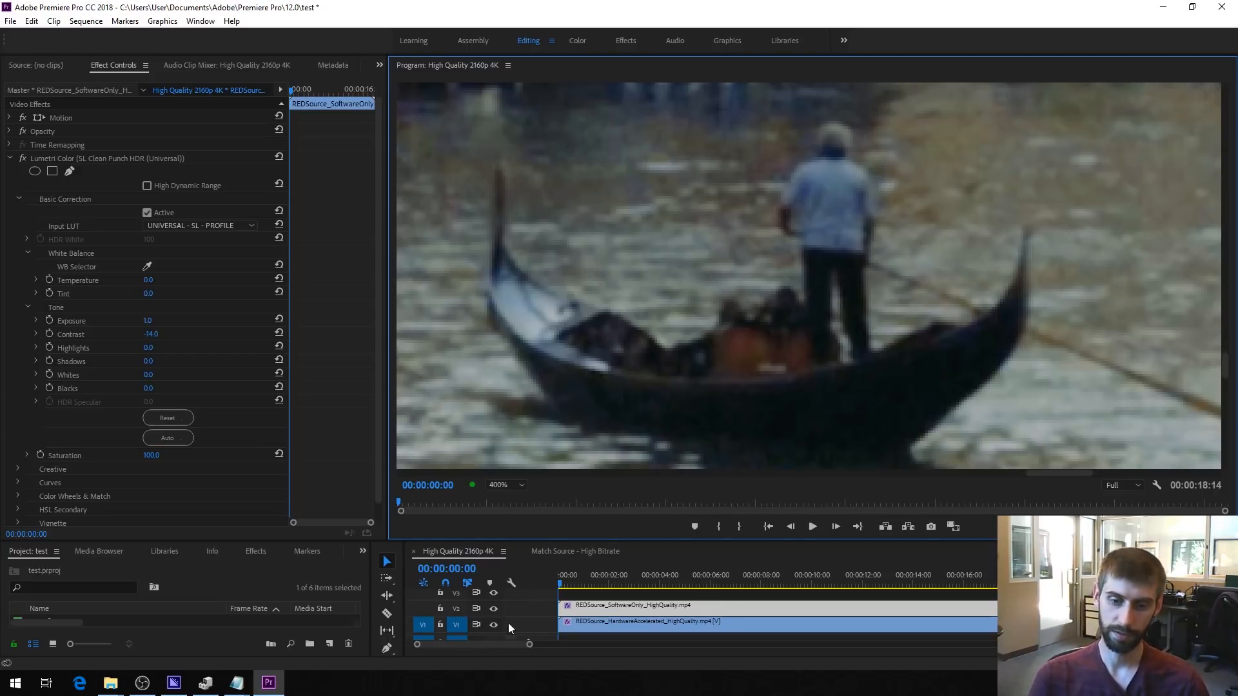
mouse_move(494, 609)
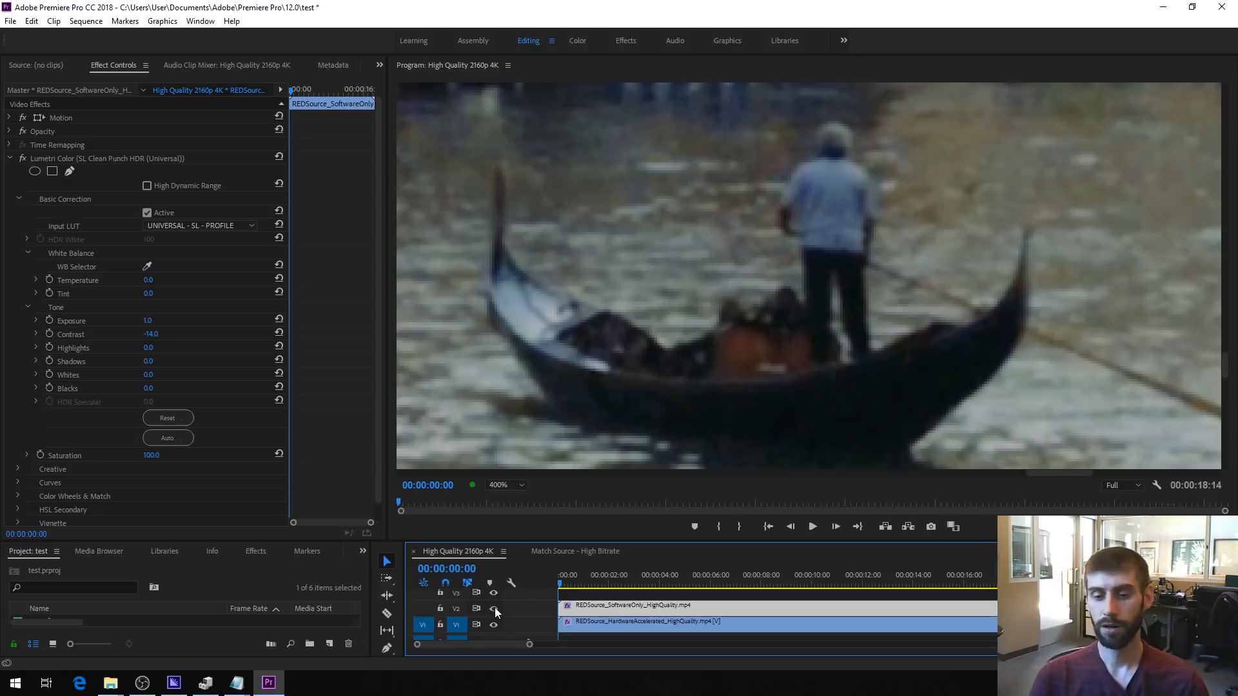
mouse_move(568, 558)
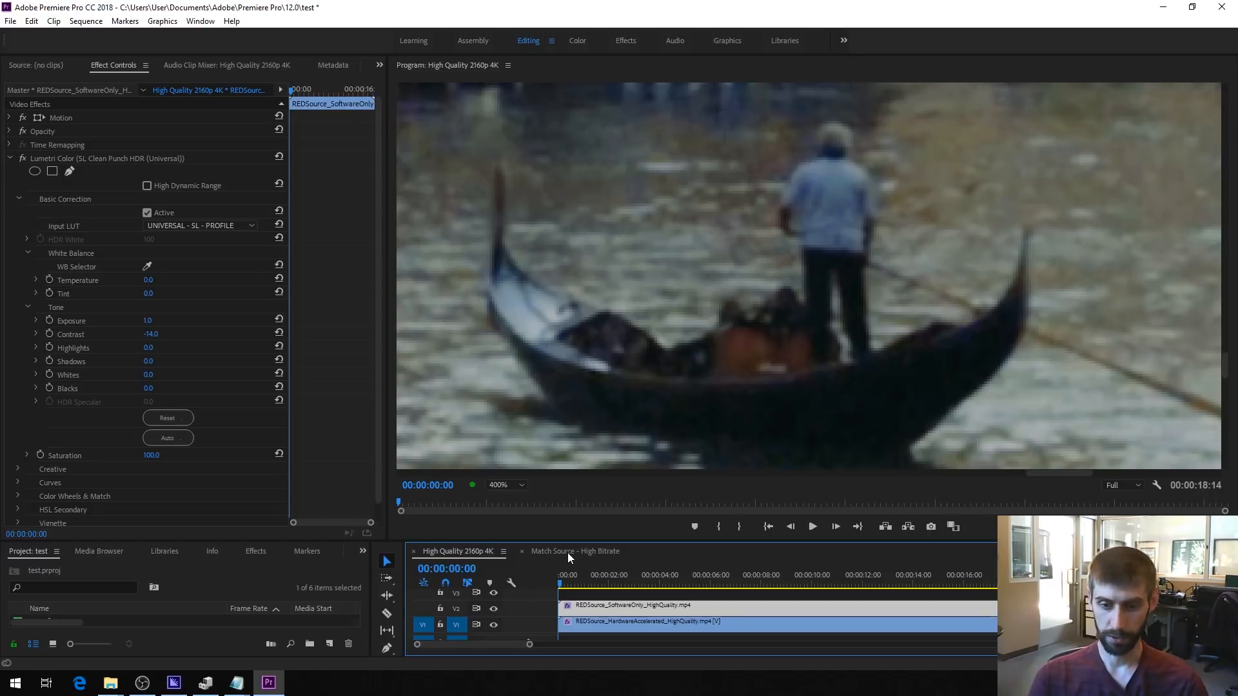
Switch the Timeline to the Match Source - High Bitrate sequence
click(575, 550)
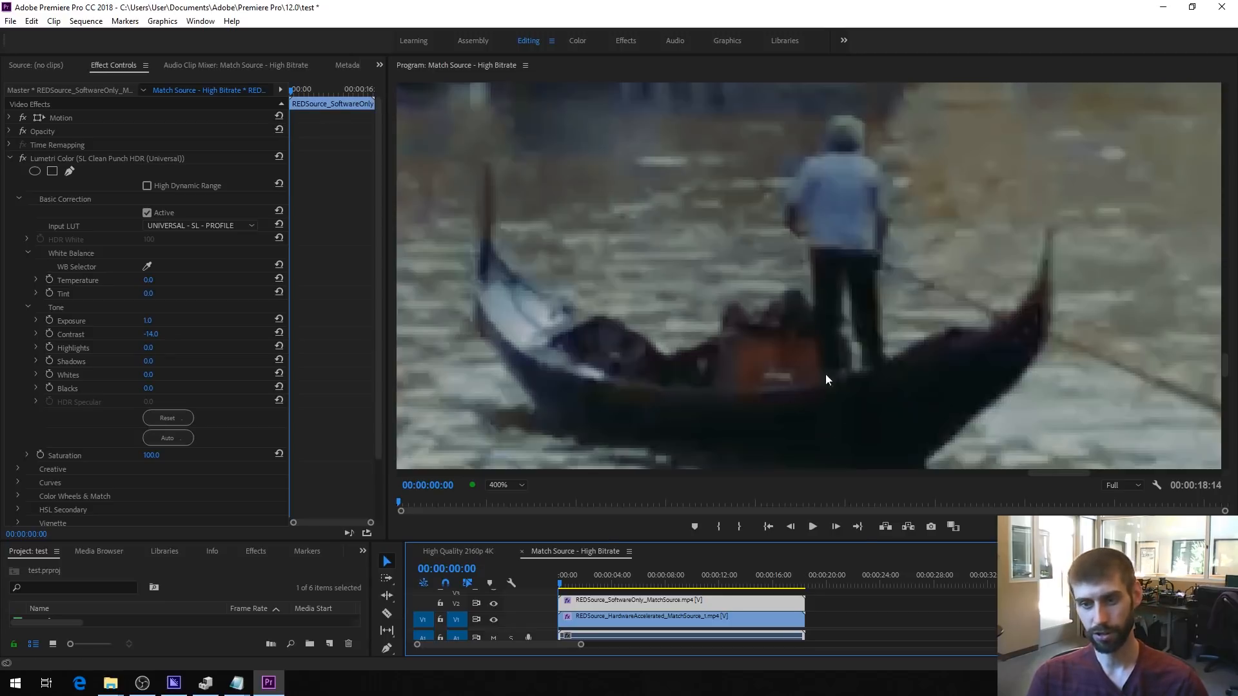
mouse_move(642, 471)
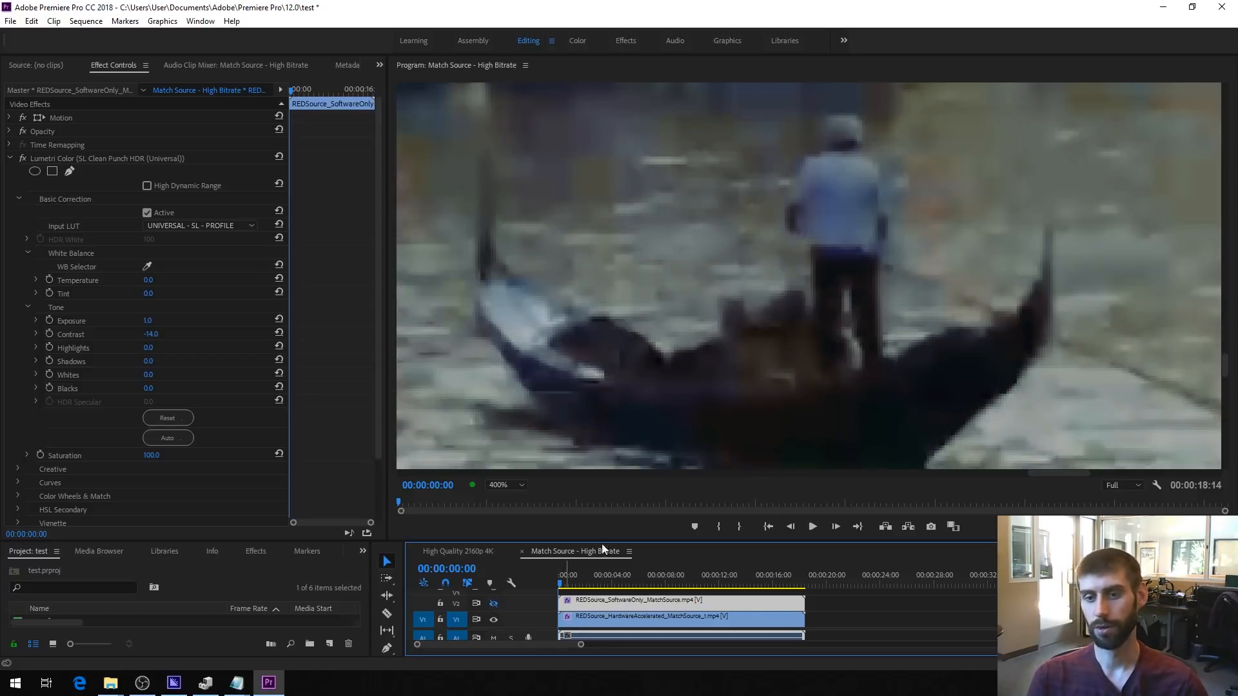
mouse_move(743, 311)
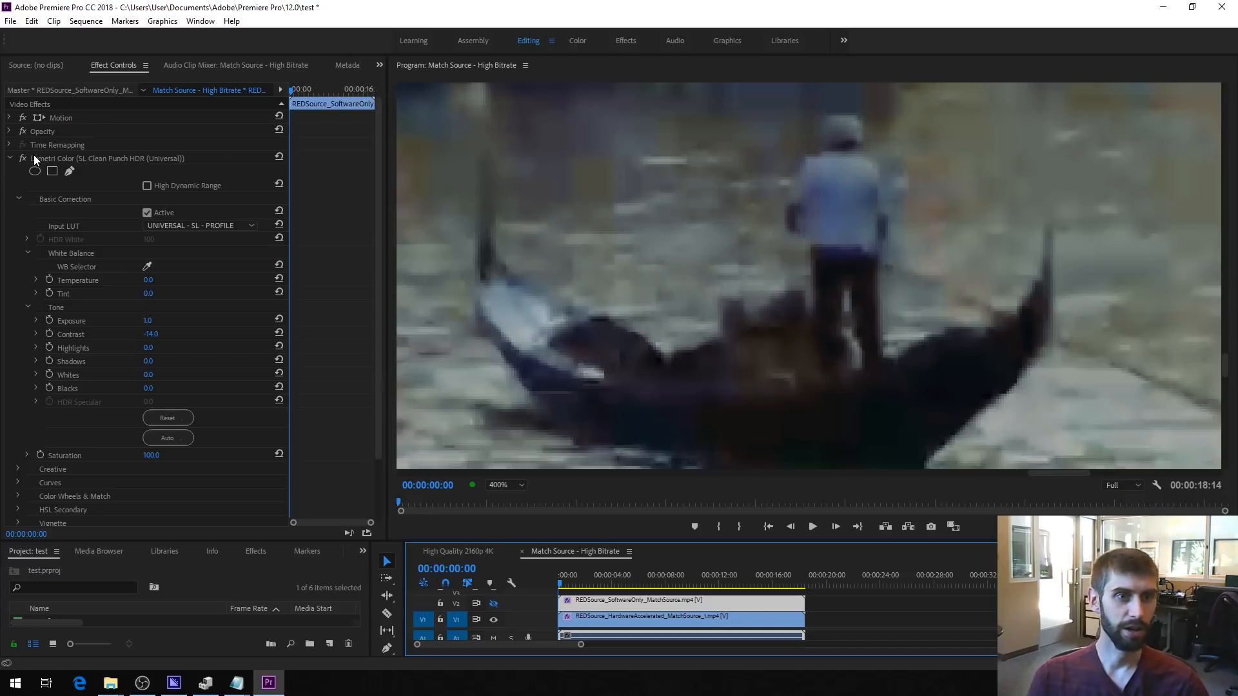
Select the REDSource_HardwareAccelerated_MatchSource clip on V1 for the 400% close-up
click(680, 636)
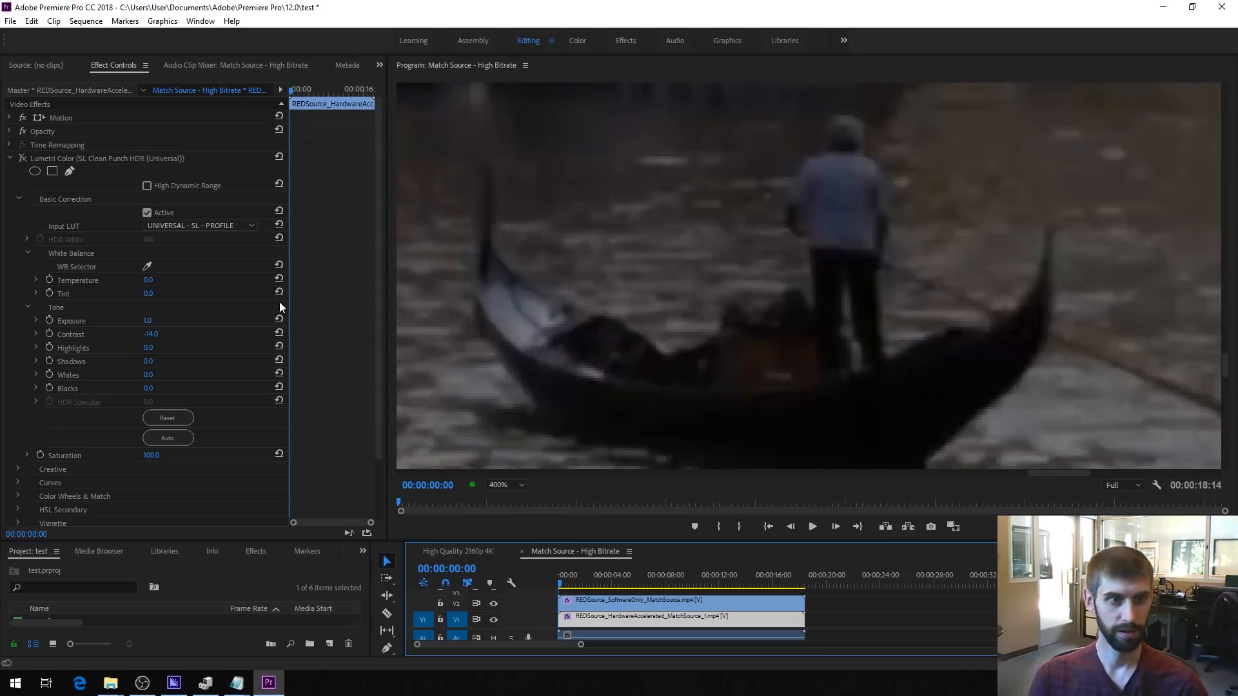
mouse_move(706, 505)
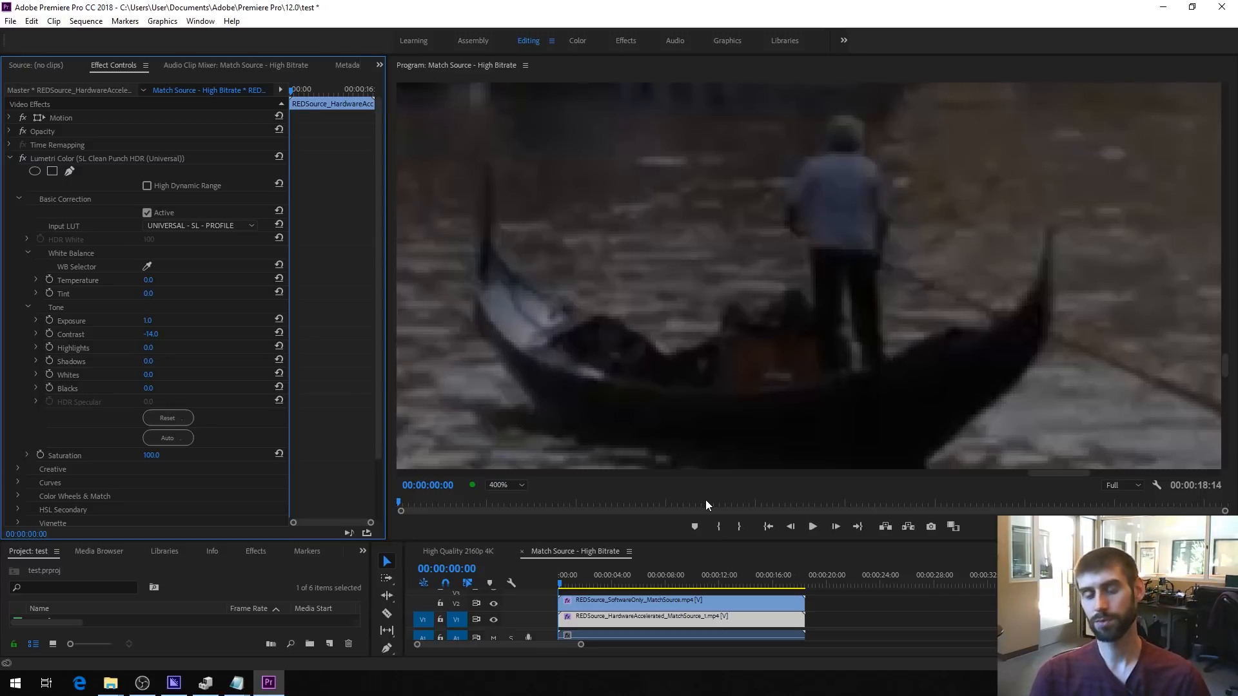
mouse_move(108, 663)
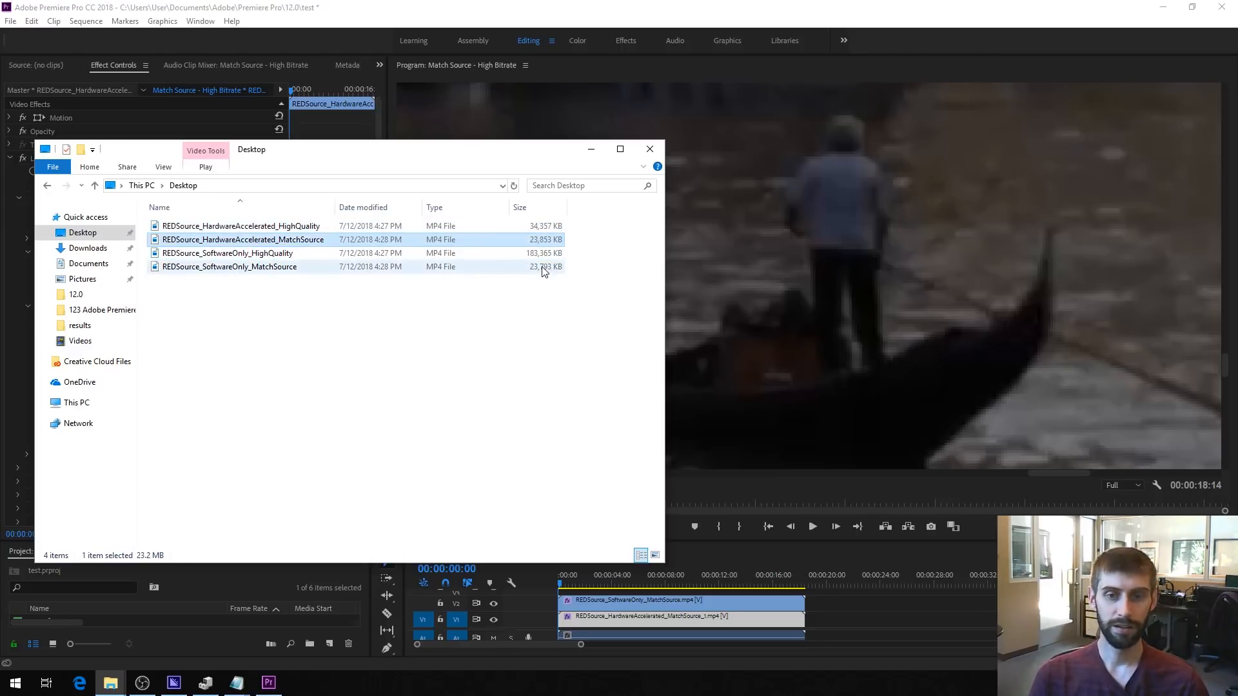
Select both MatchSource MP4s on the Desktop, totalling 46.5 MB
click(230, 267)
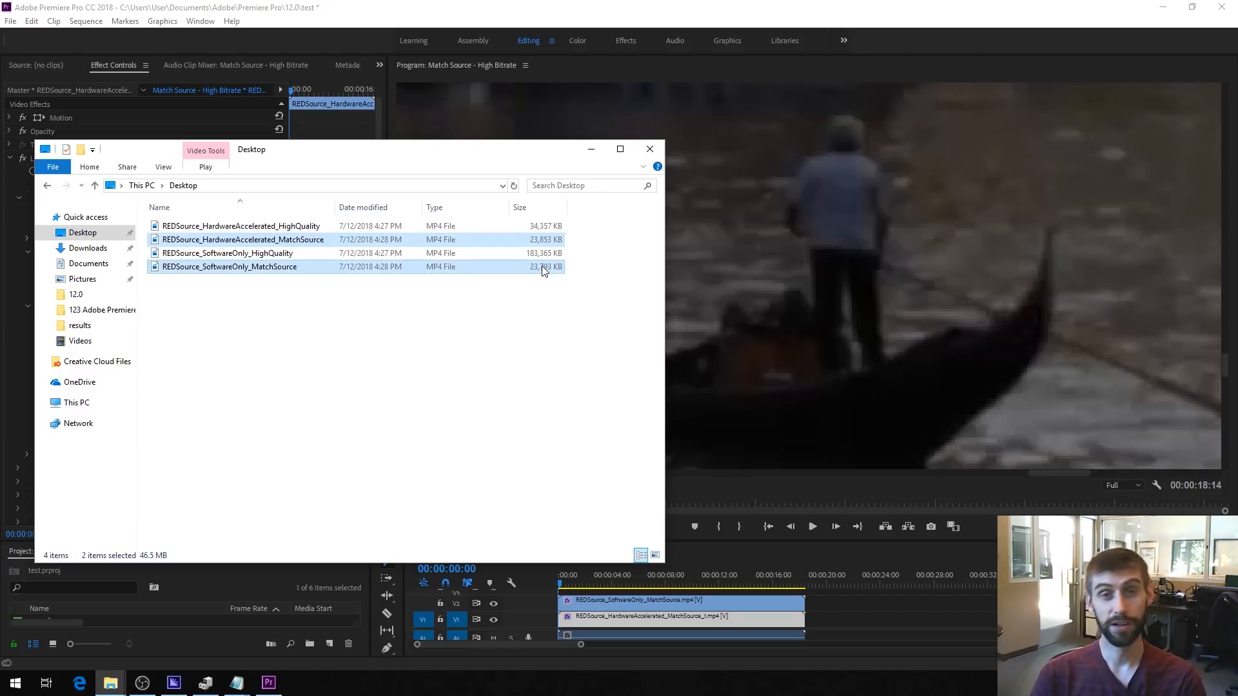